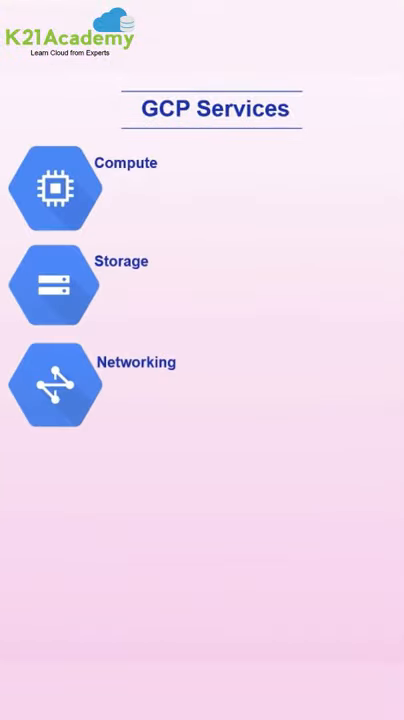
scroll("down", 3)
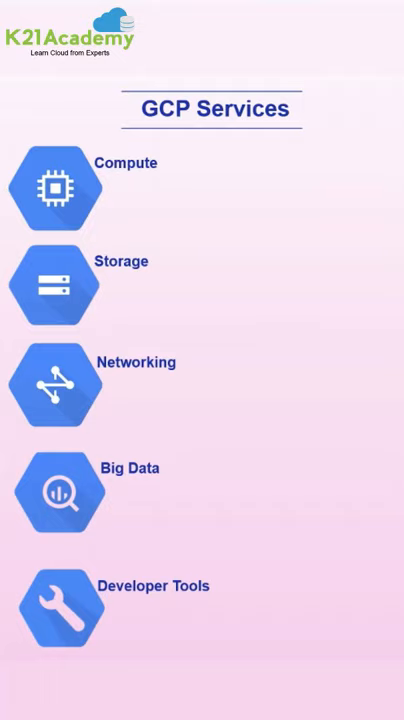